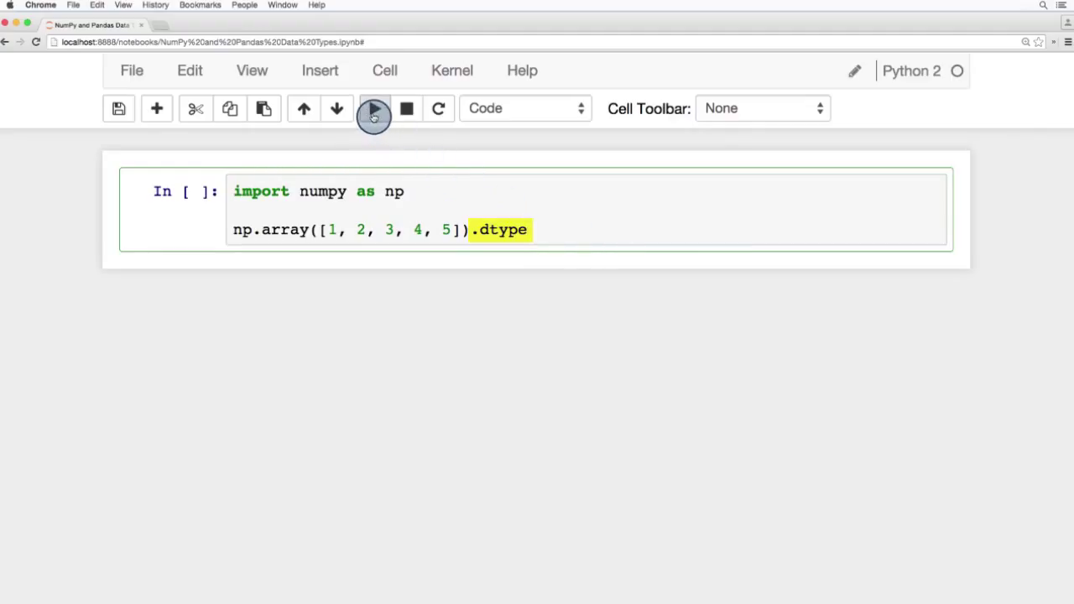
- Run the np.array([1, 2, 3, 4, 5]).dtype cell to confirm int64
left_click(373, 108)
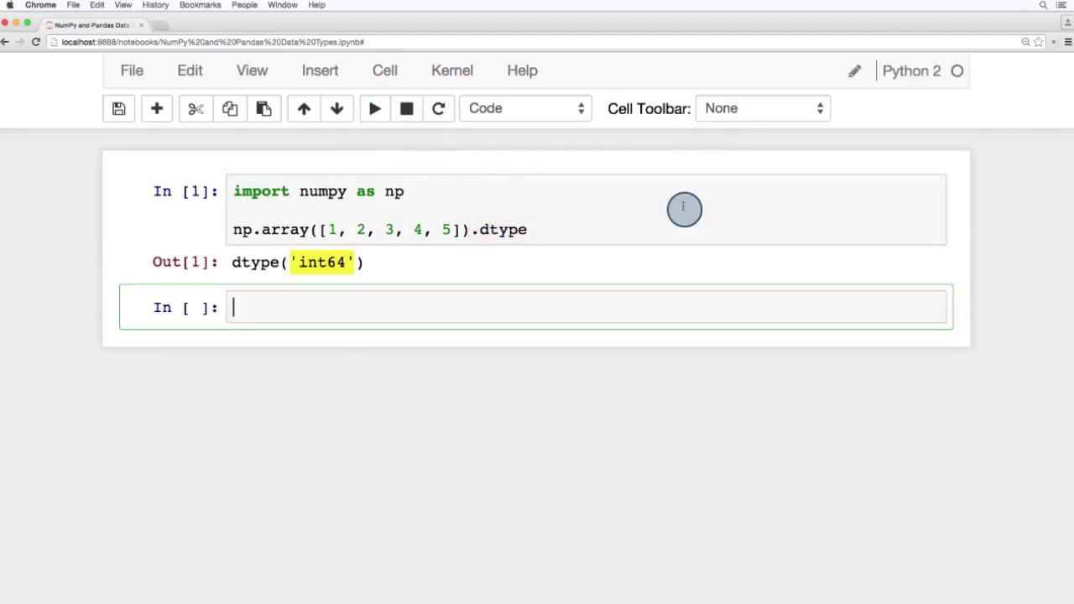
mouse_move(592, 272)
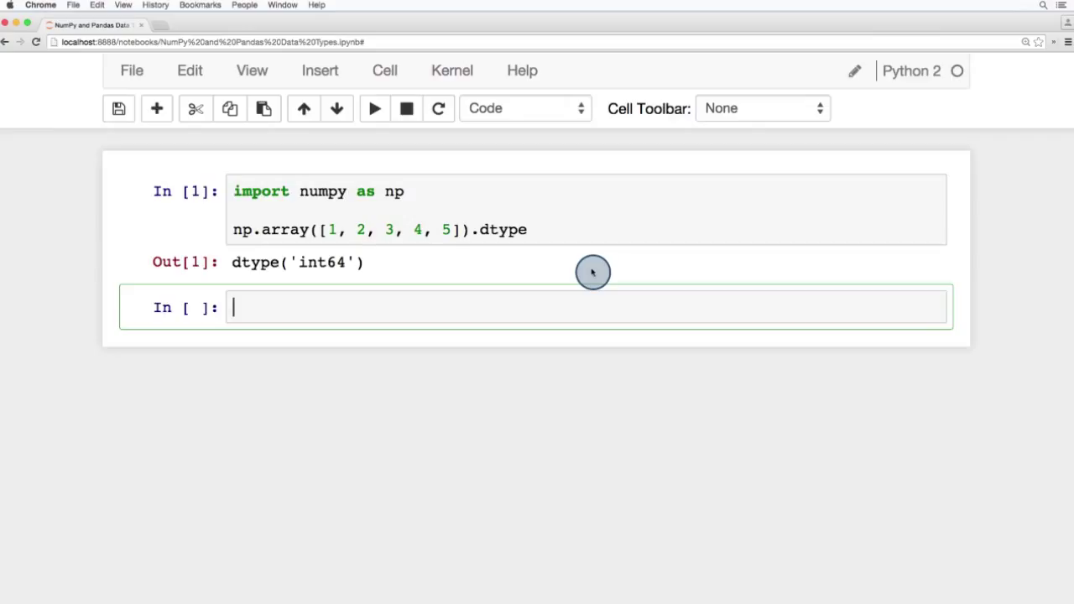
mouse_move(511, 315)
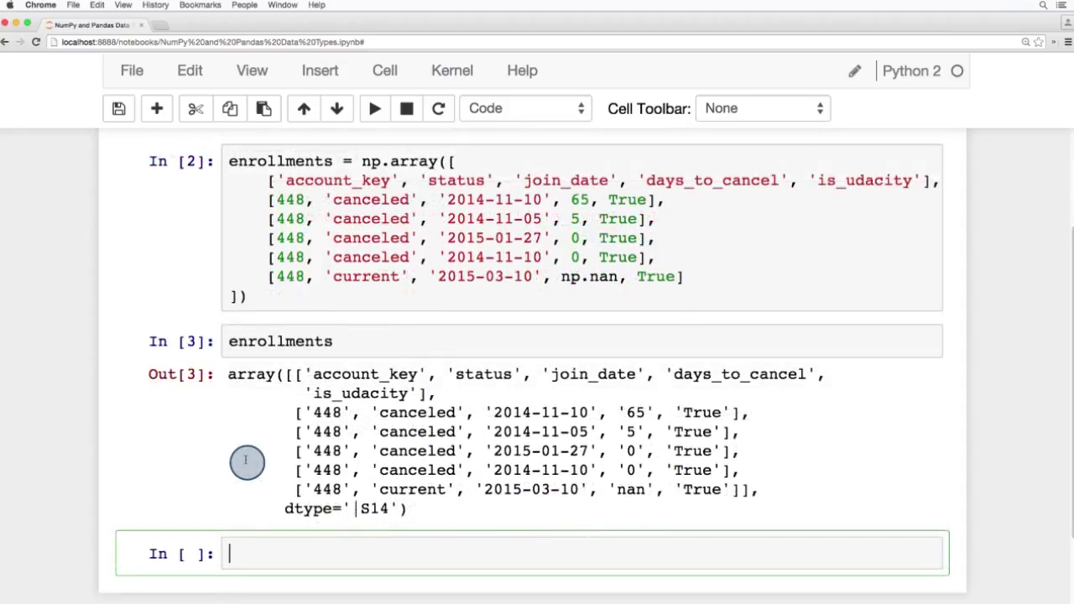
- Run enrollments[:, 3].mean() and see the TypeError about reducing a flexible type
double_click(371, 200)
type("enrollments[:, 3]")
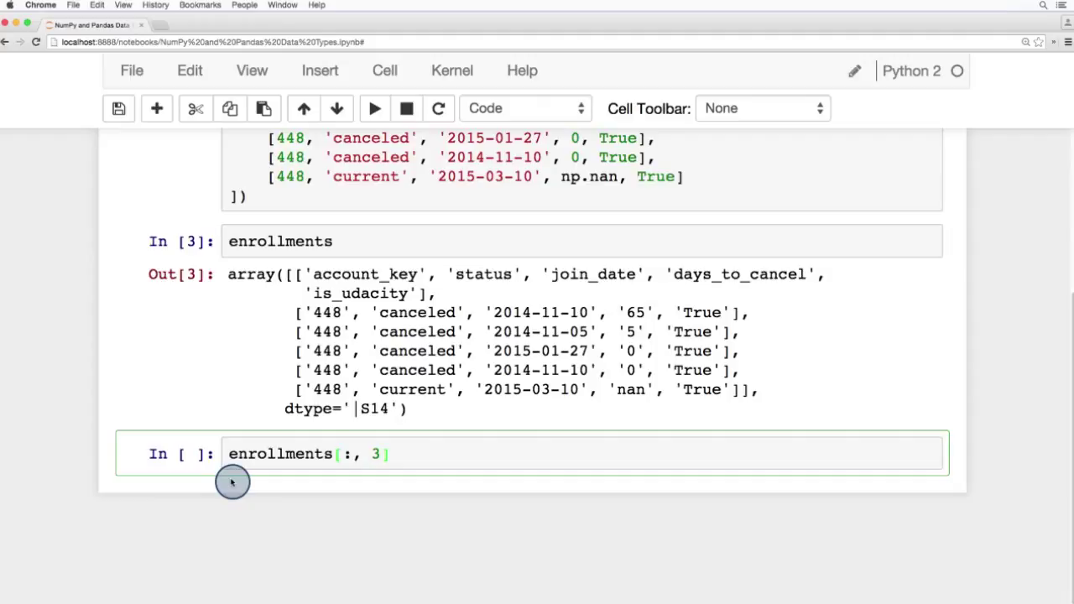
mouse_move(411, 491)
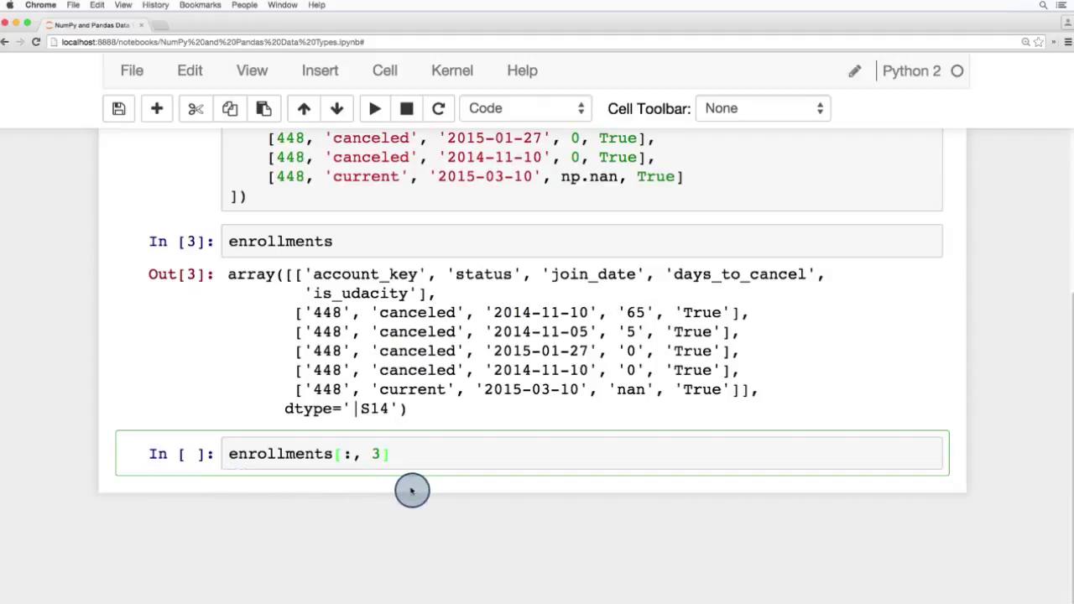
type(".mean()")
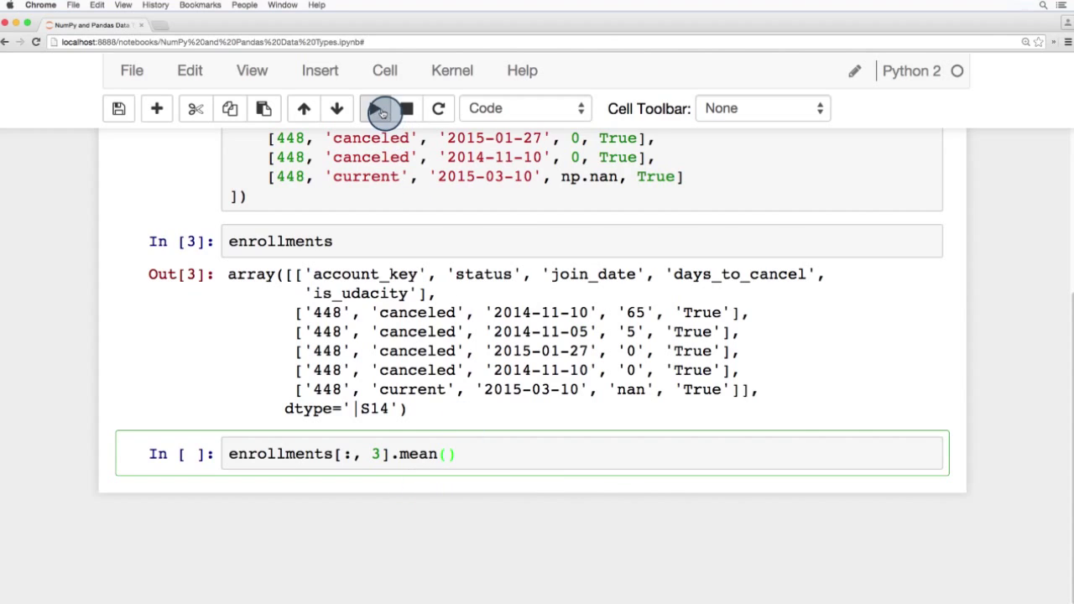
left_click(374, 108)
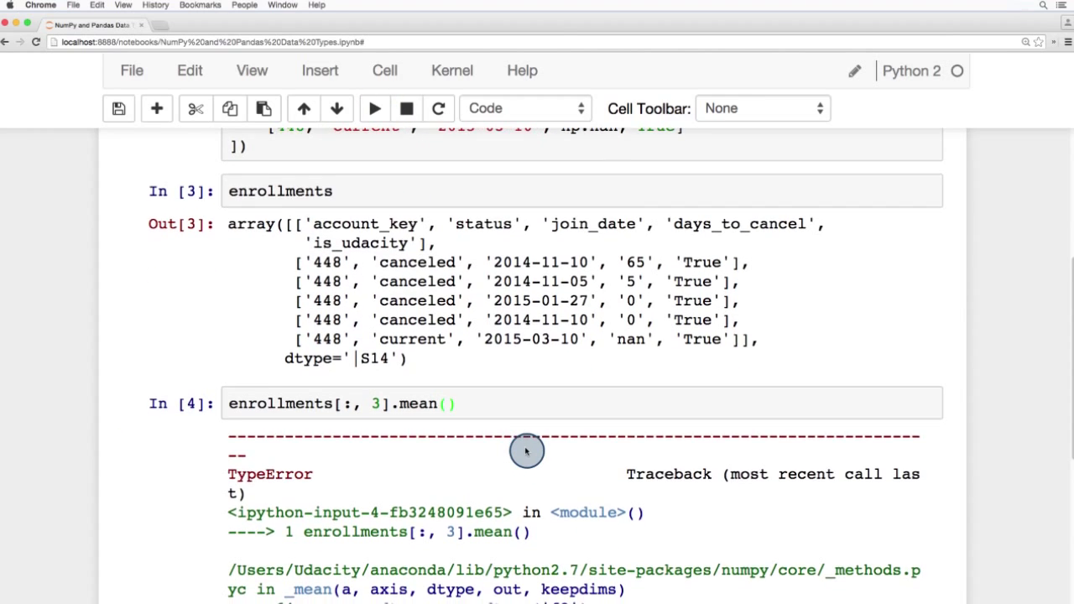
scroll("down", 3)
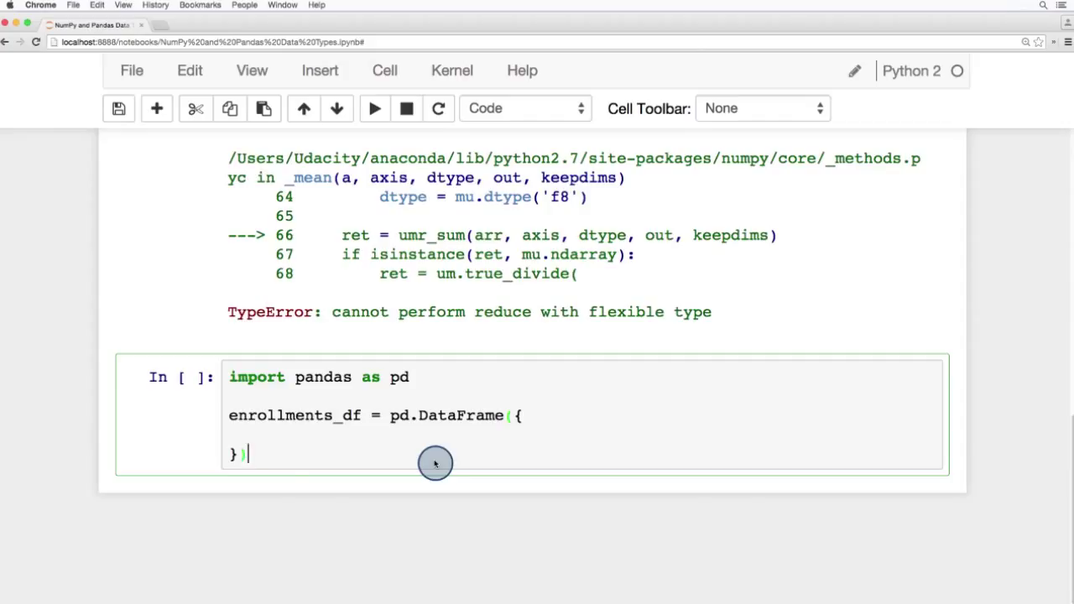
- Add the 'account_key' column [448, 448, 448, 448, 448] to the DataFrame definition
type("'account_key': [448, 448, 448, 448, 448],")
type("enrollments_df.mean(axis=1")
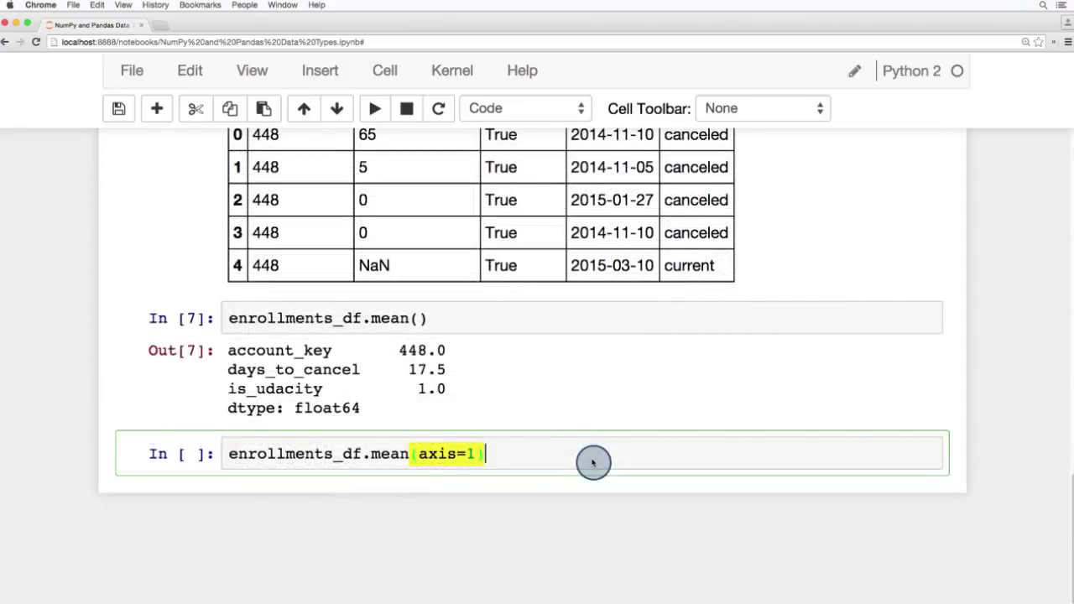
- Finish typing enrollments_df.mean(axis=1) in the new cell
type(")")
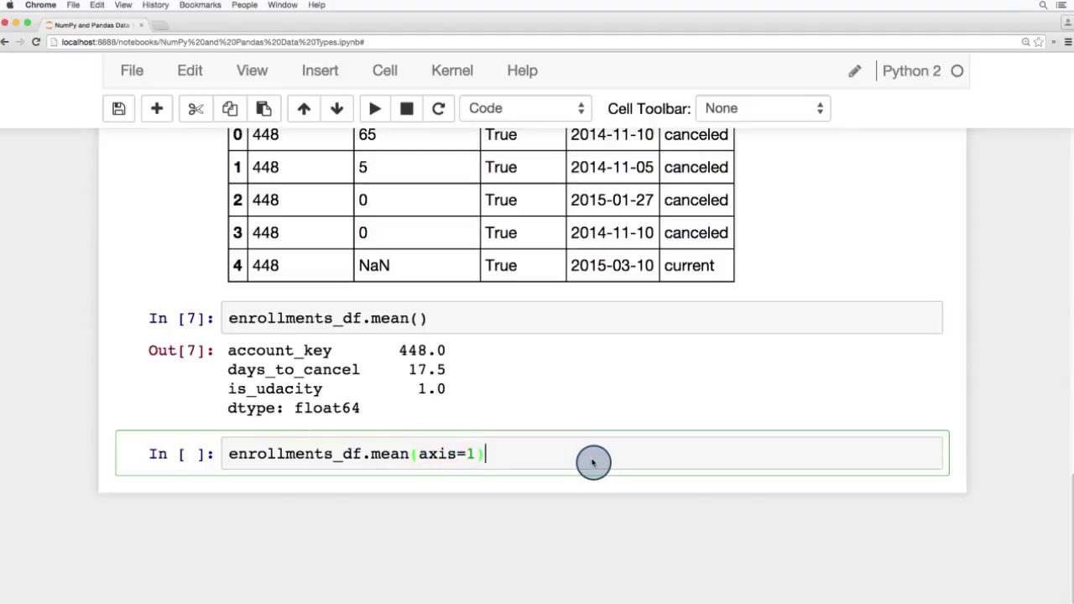